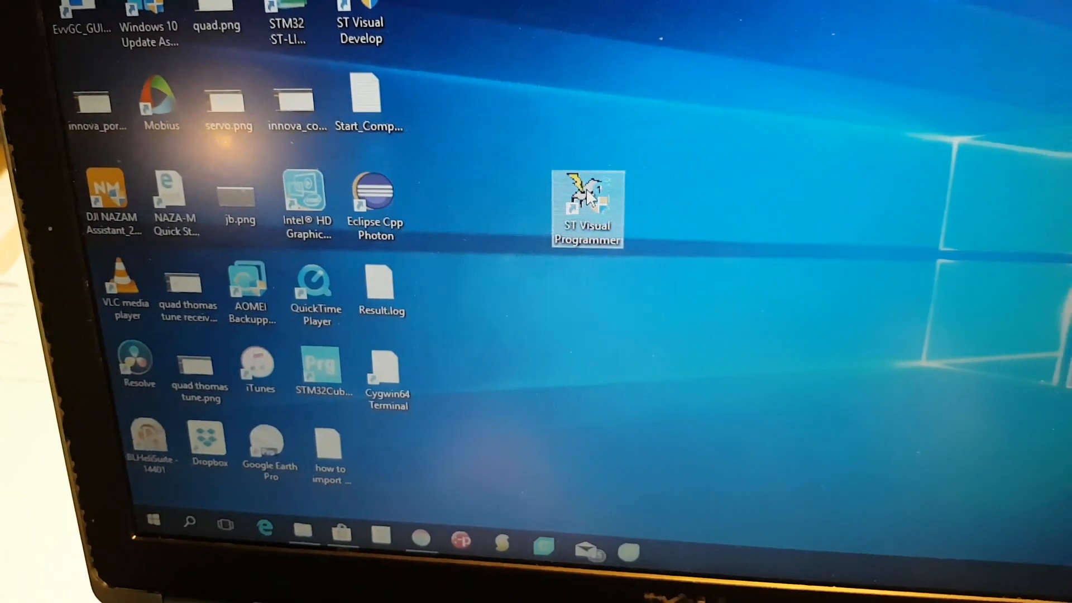
- Launch ST Visual Programmer from its desktop shortcut
double_click(587, 209)
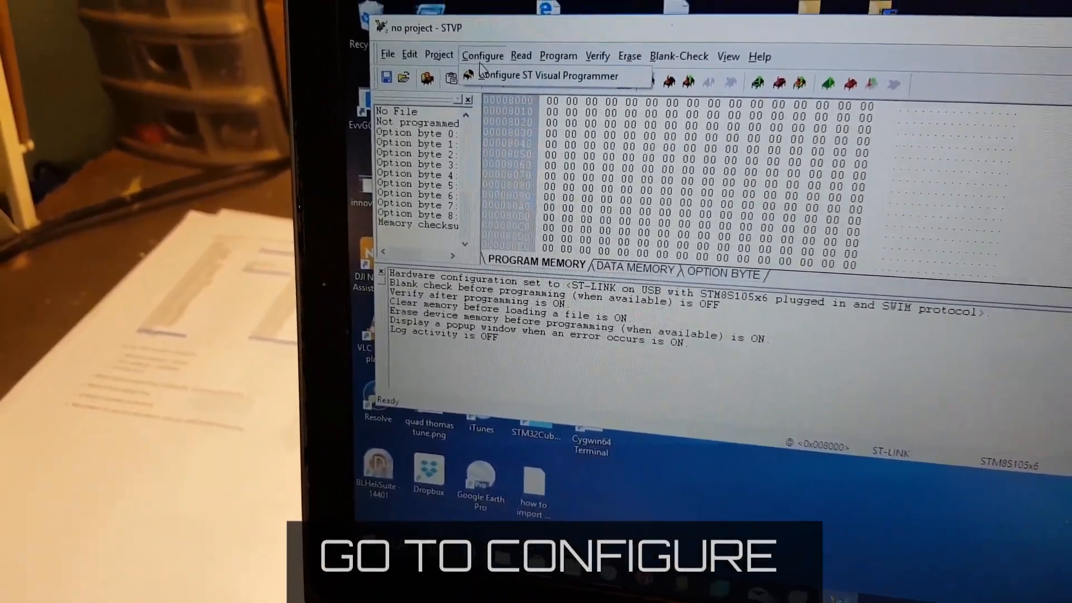
- Configure STVP for ST-LINK over USB, SWIM protocol, and the STM8S105x6 device
click(482, 56)
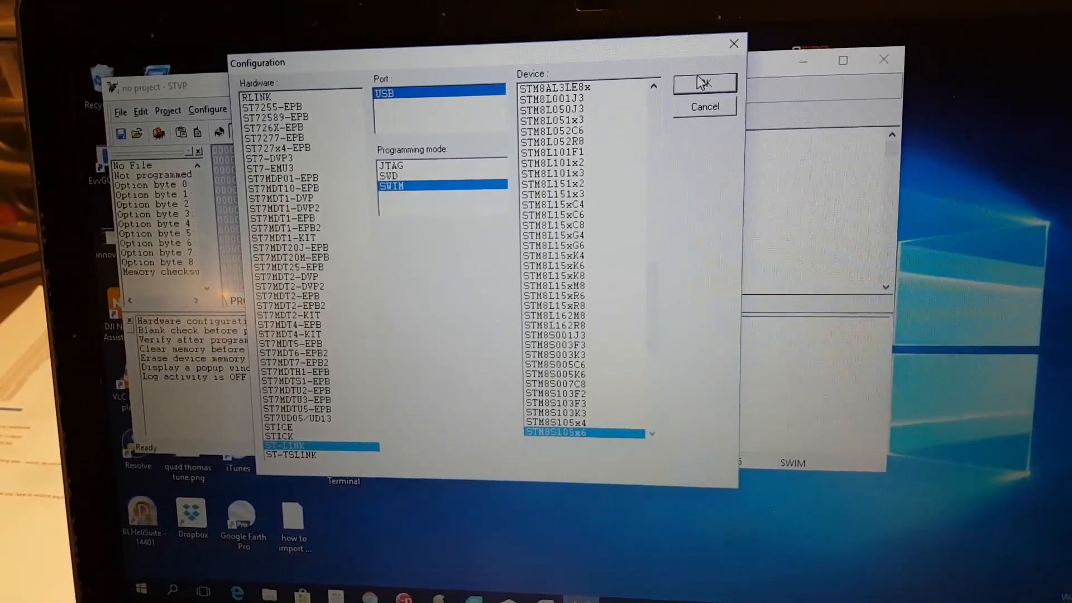
click(704, 84)
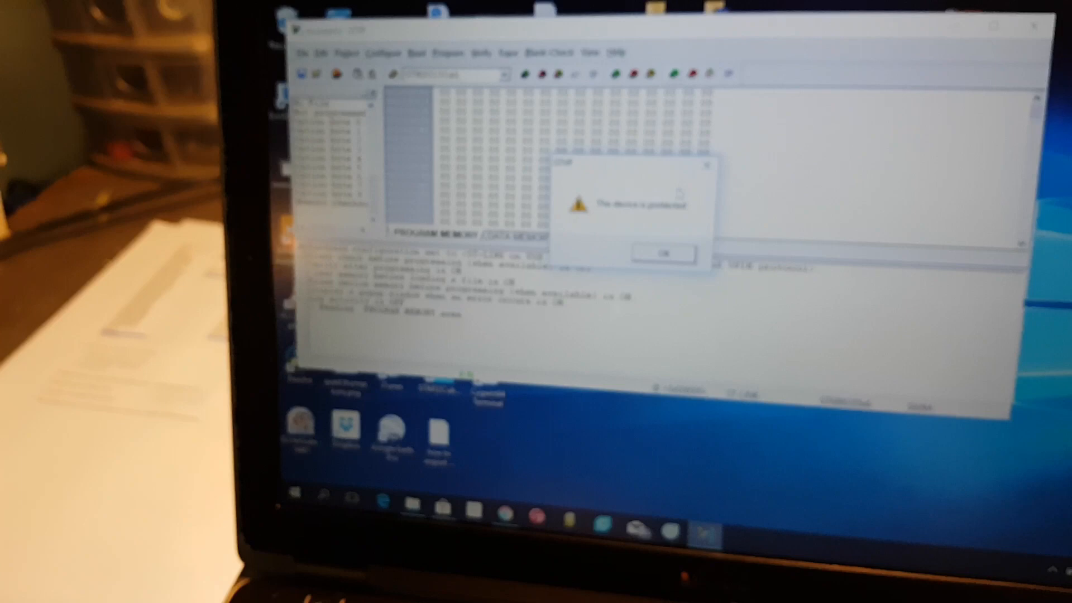
- Dismiss the 'device is protected' warning and show the OPTION BYTE settings
click(660, 253)
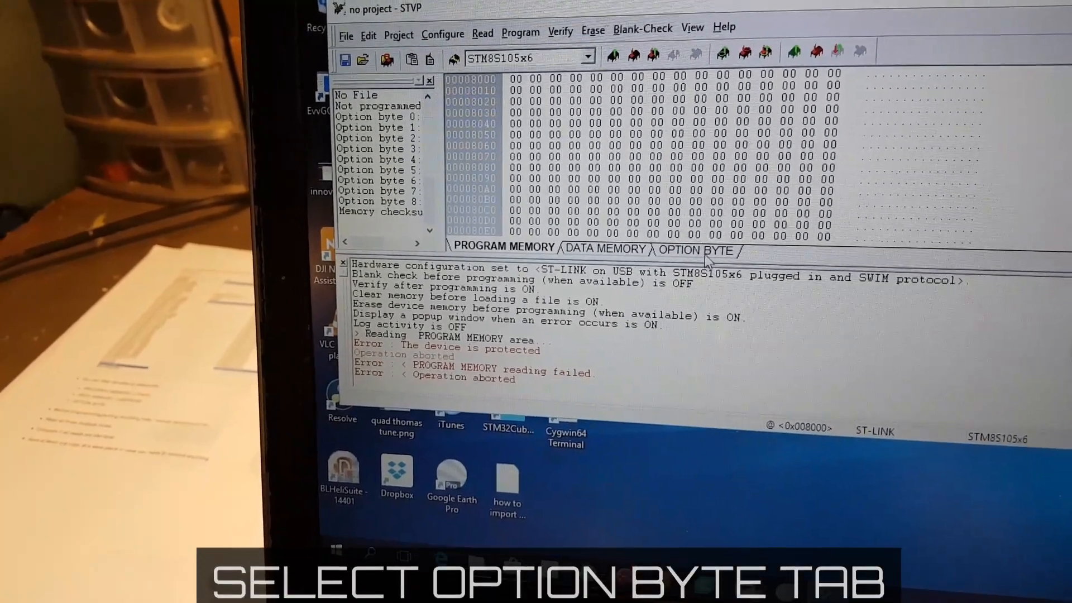
click(697, 249)
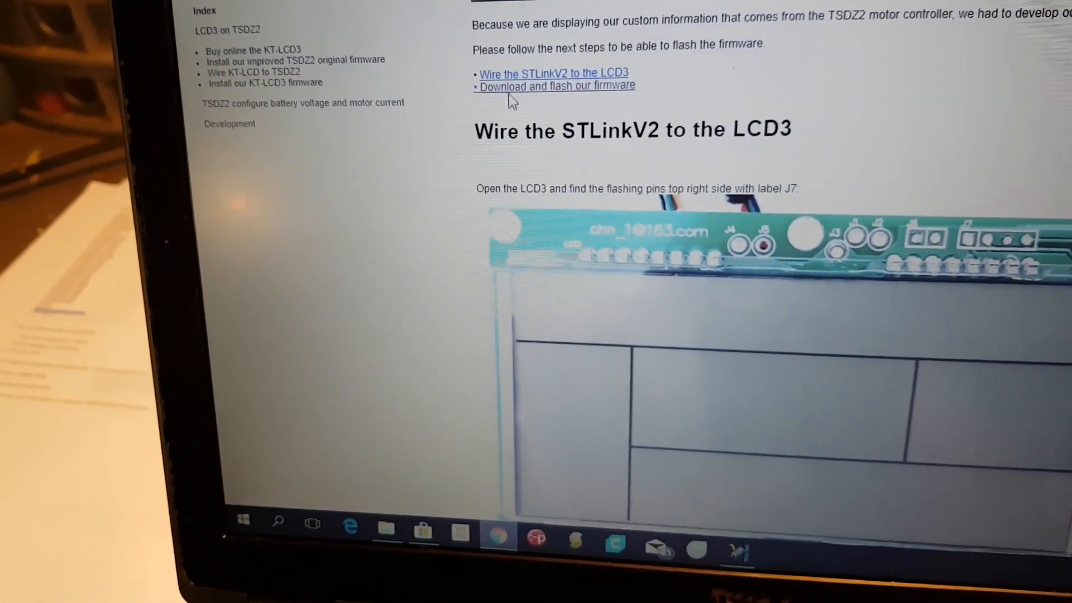
- Follow the 'Download our improved firmware from here' link under 'Download and flash our firmware'
scroll(down, 3)
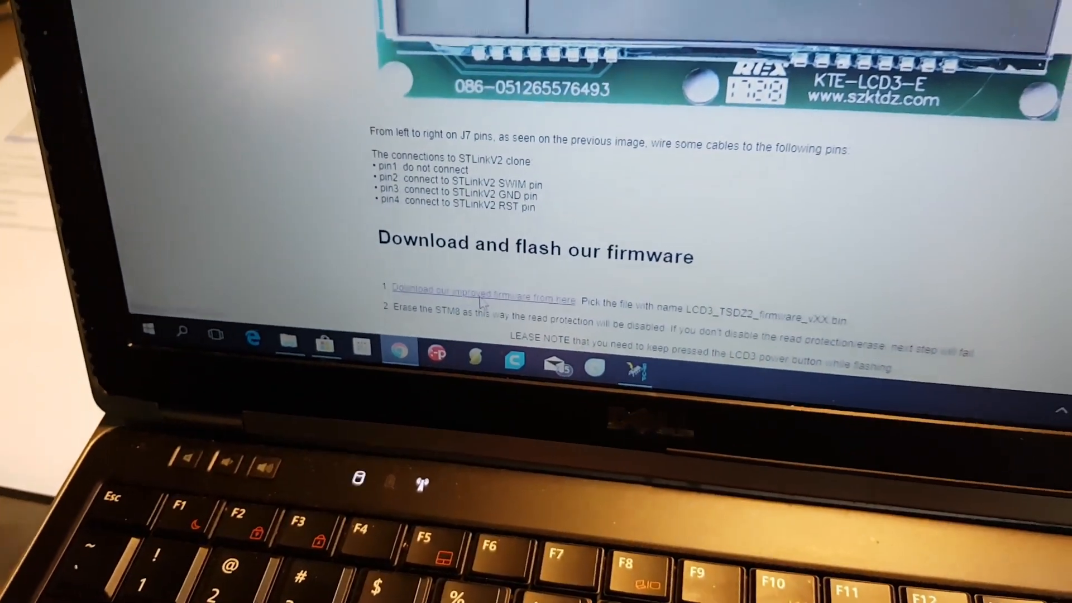
click(479, 287)
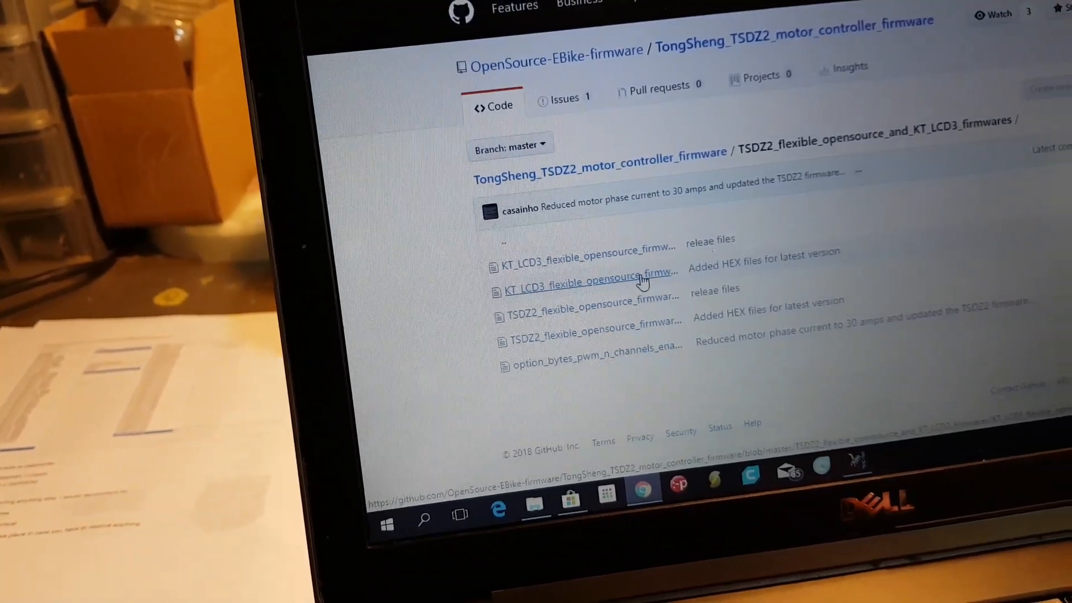
- Save the raw KT_LCD3_flexible_opensource_firmware-v0.2.hex to the Downloads folder
click(587, 277)
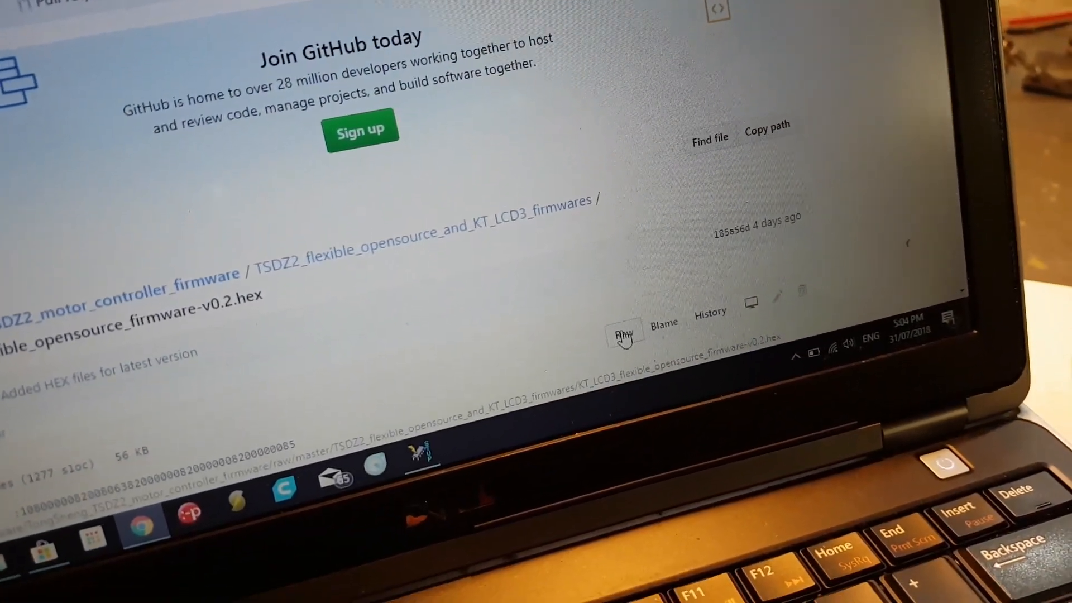
right_click(624, 331)
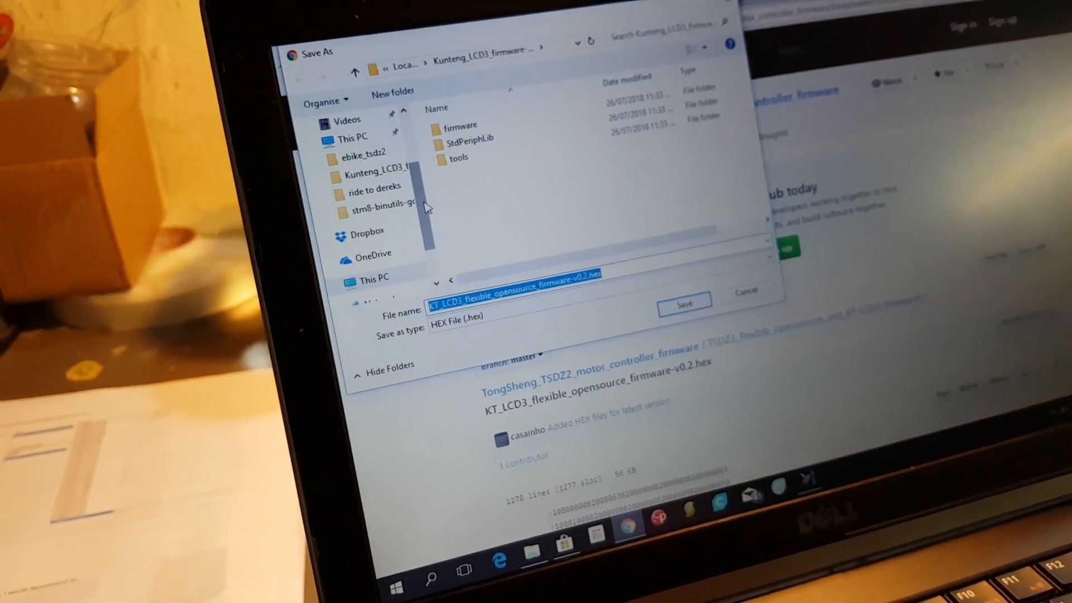
scroll(up, 3)
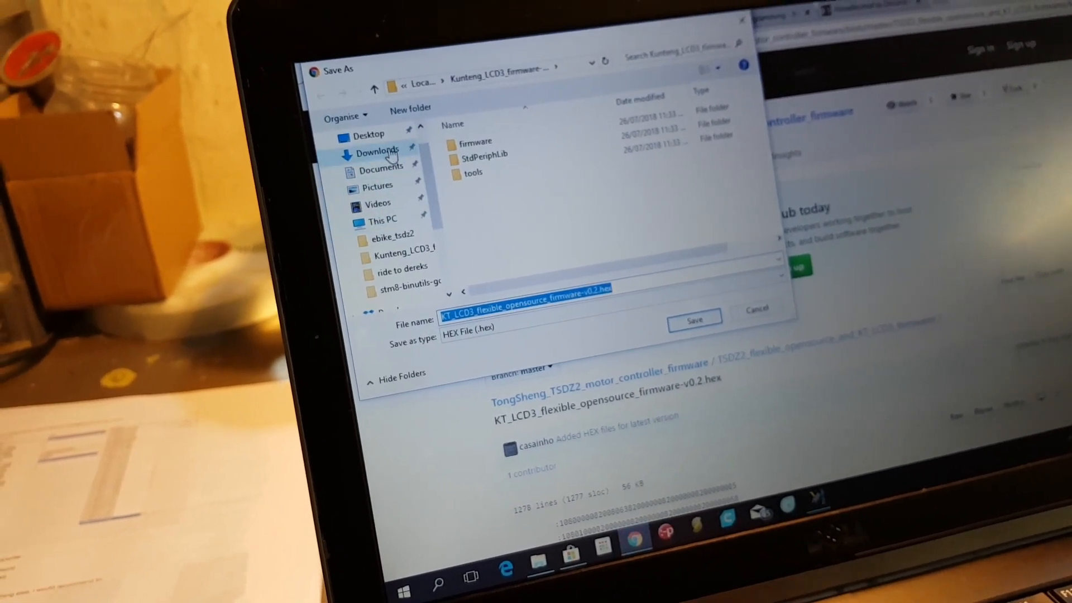
click(381, 149)
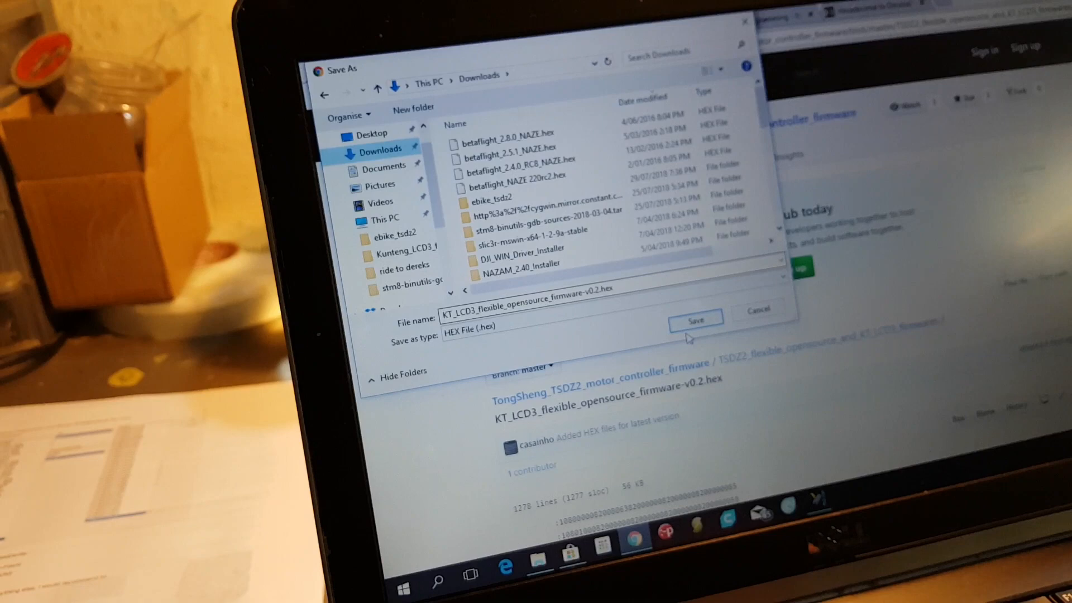
click(694, 322)
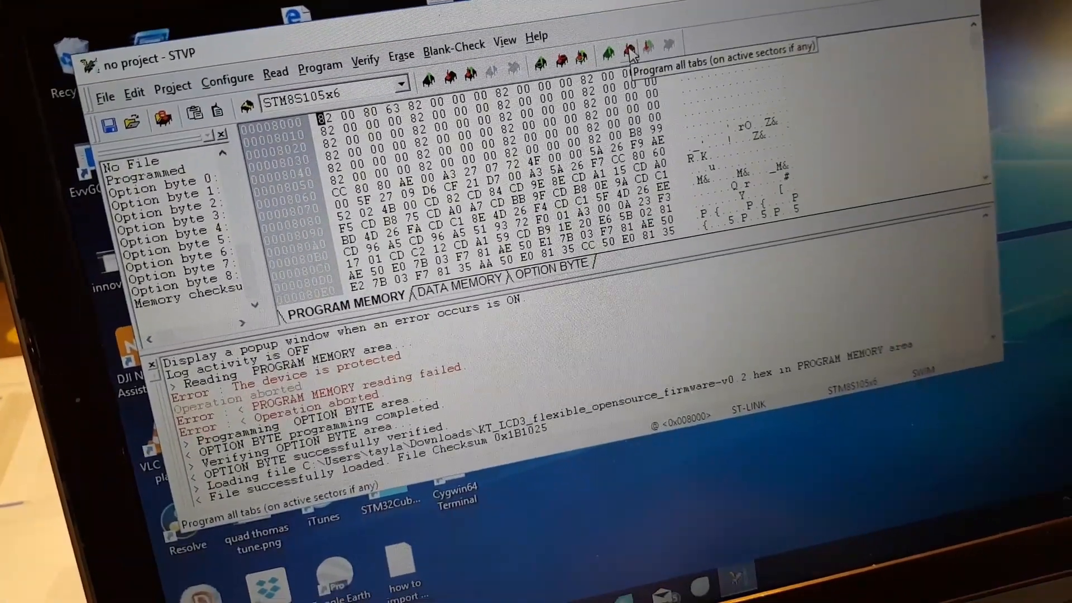
- Program all memory areas of the STM8S105x6 with the v0.2 firmware
click(627, 44)
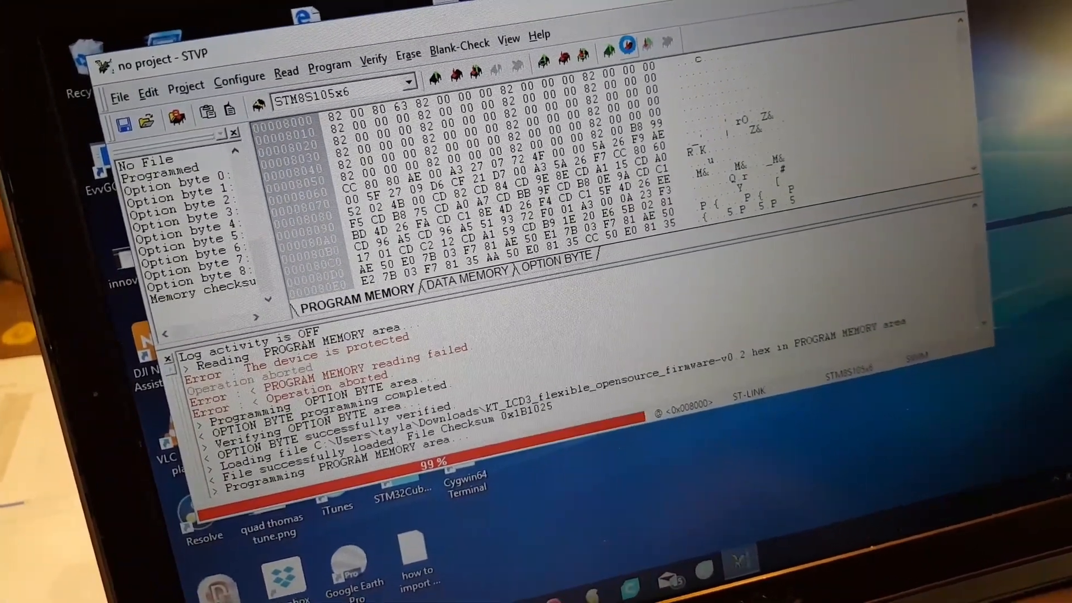